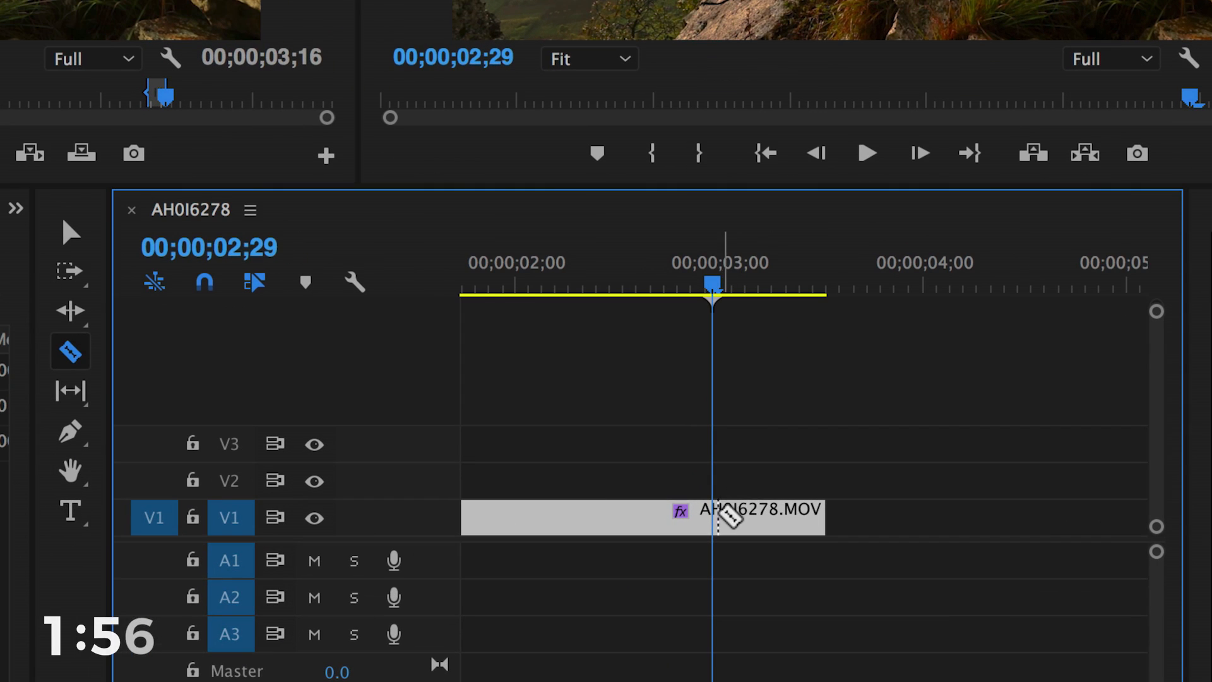
# Slice the V1 clip at the three-second playhead into short pieces.
pyautogui.click(719, 517)
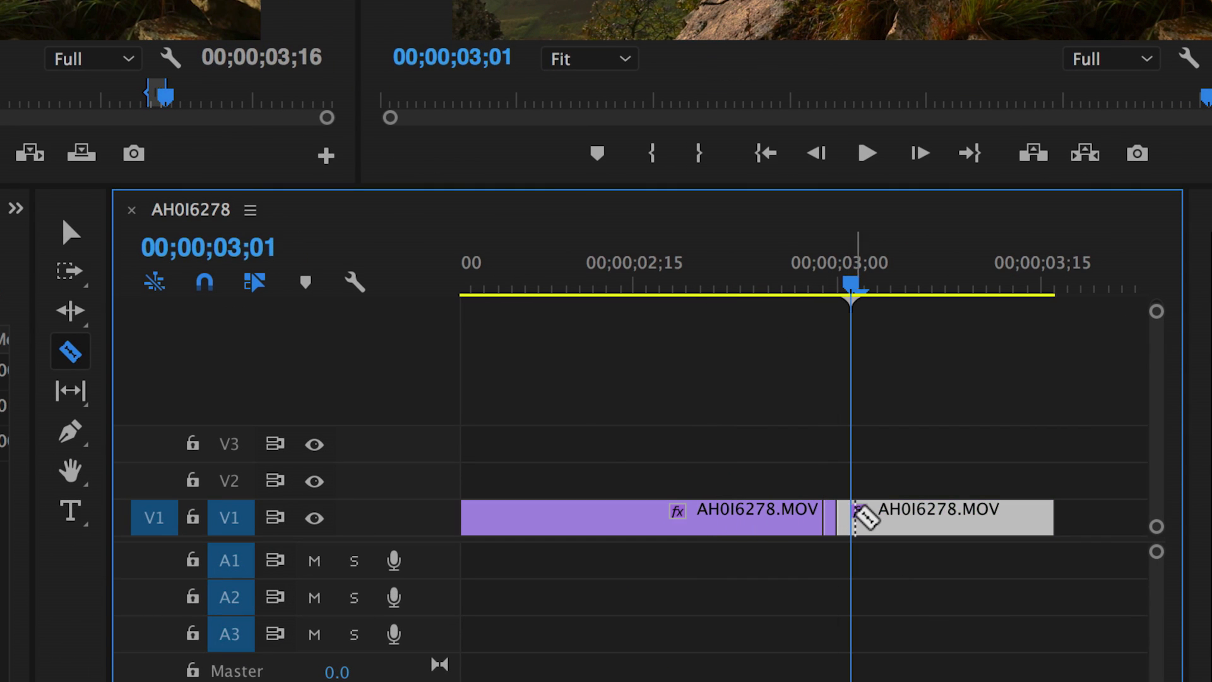
pyautogui.moveTo(851, 516); pyautogui.dragTo(893, 517)
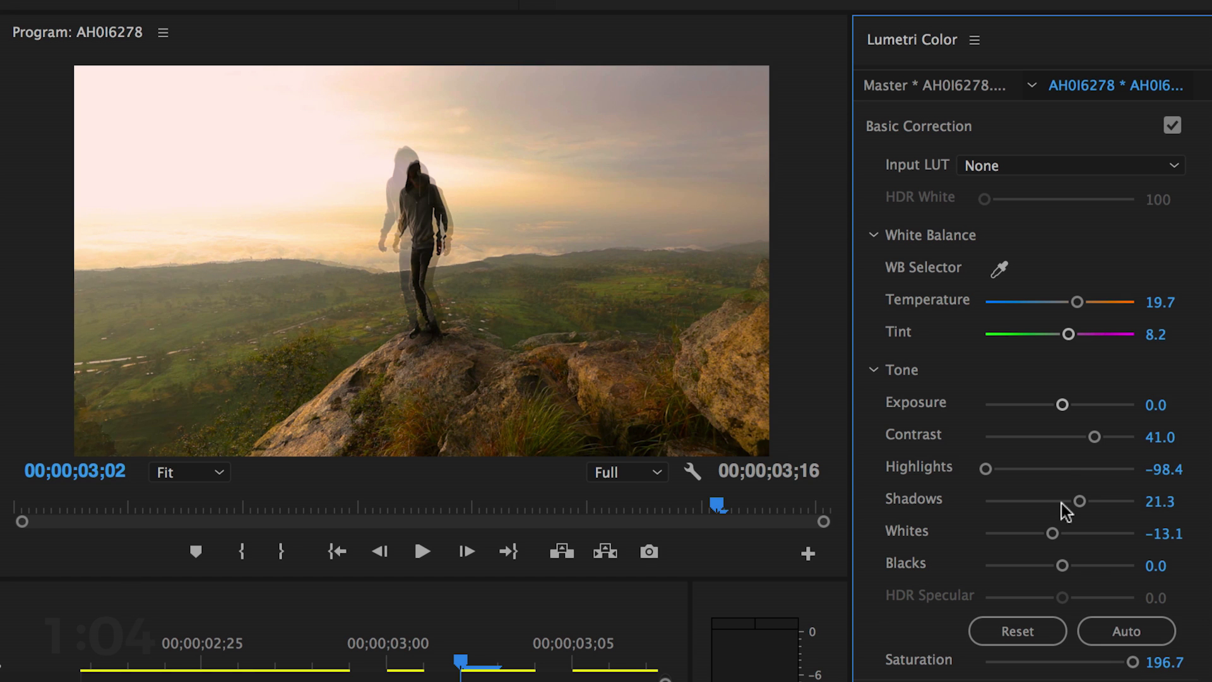
# Adjust the Lumetri Highlights slider and another Tone slider on the clip pieces.
pyautogui.moveTo(986, 469); pyautogui.dragTo(1062, 469)
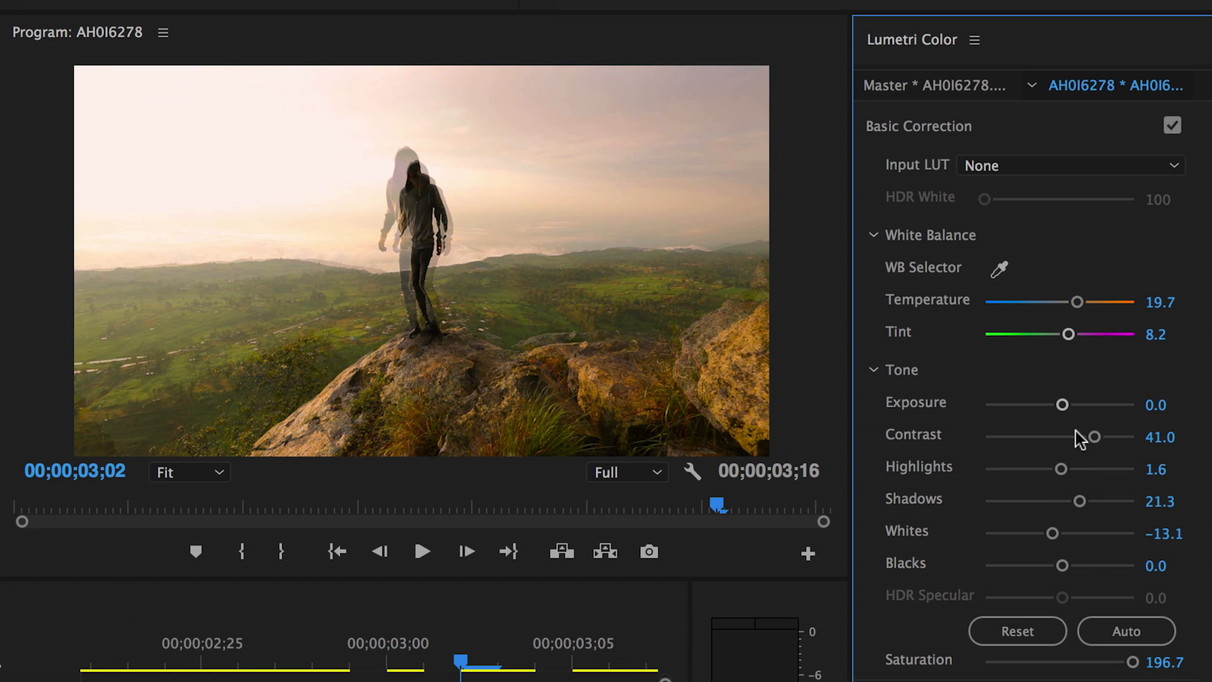
pyautogui.moveTo(1071, 334); pyautogui.dragTo(1102, 334)
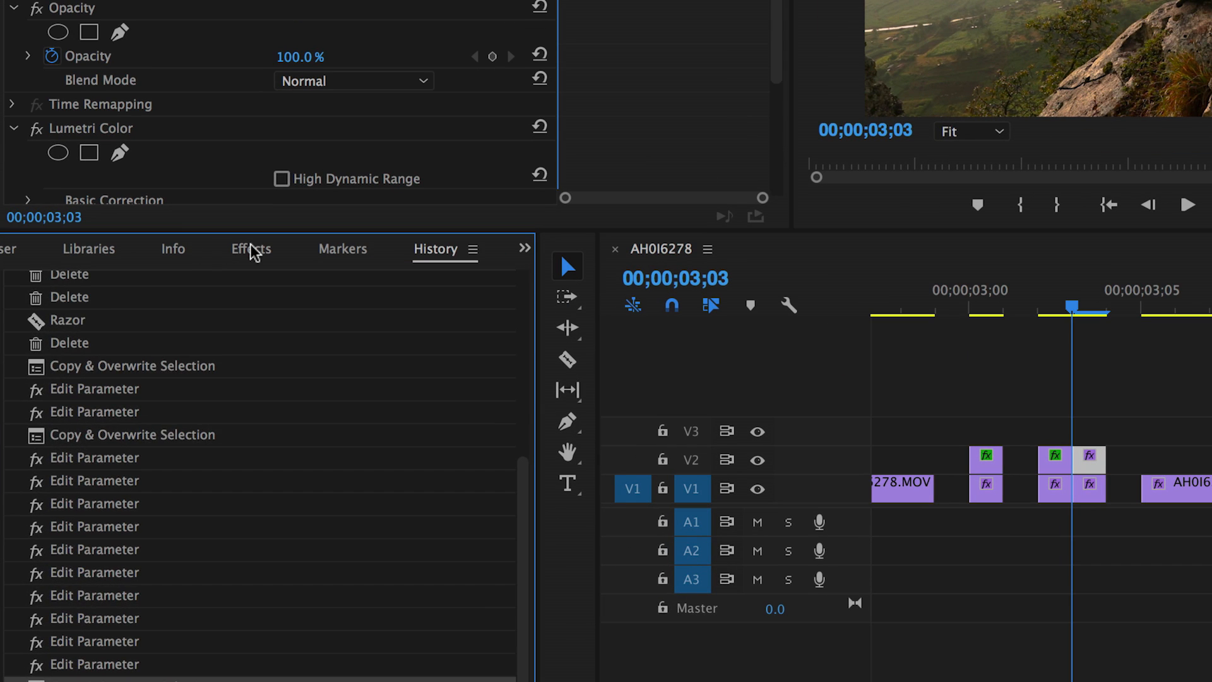
# Apply Arithmetic to a duplicate piece with operator Max, then reach its Opacity blend modes.
pyautogui.click(250, 248)
pyautogui.write('arith')
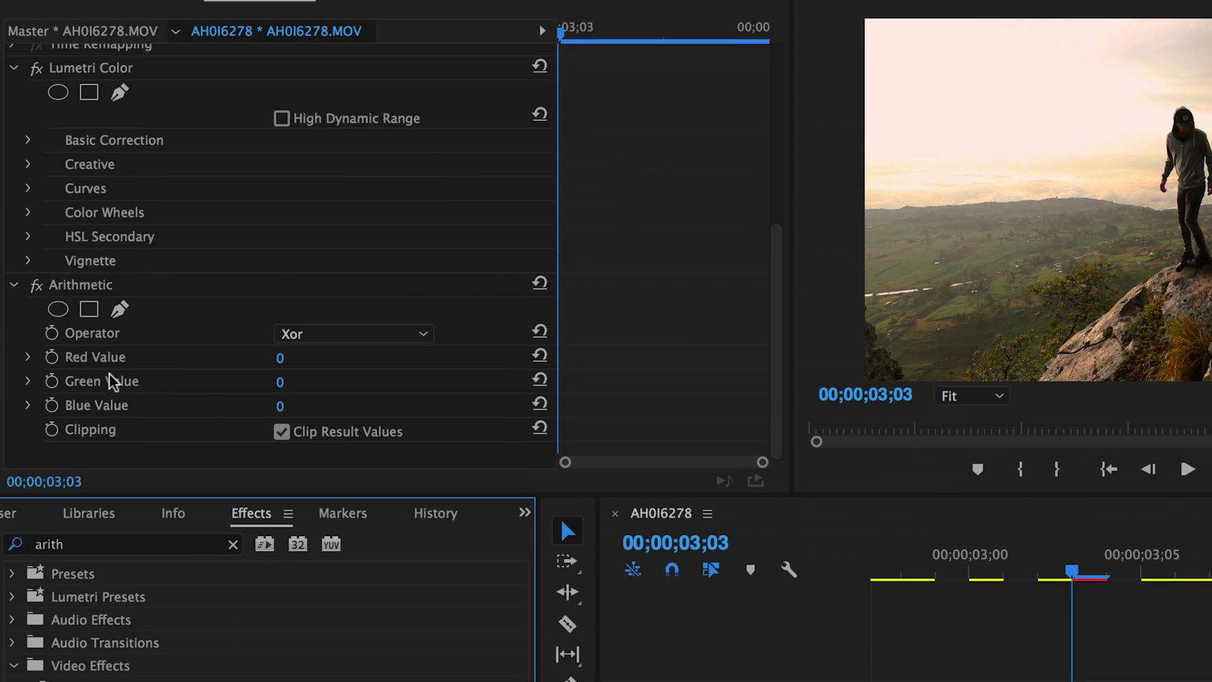
pyautogui.click(354, 333)
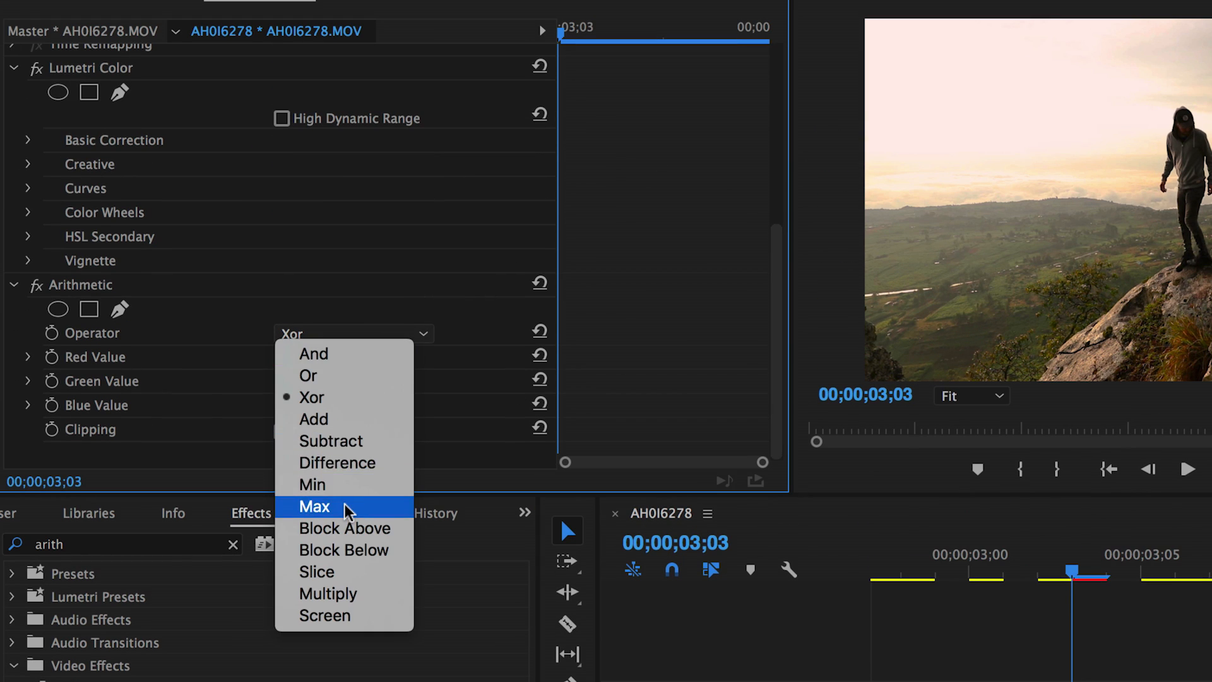
pyautogui.click(314, 507)
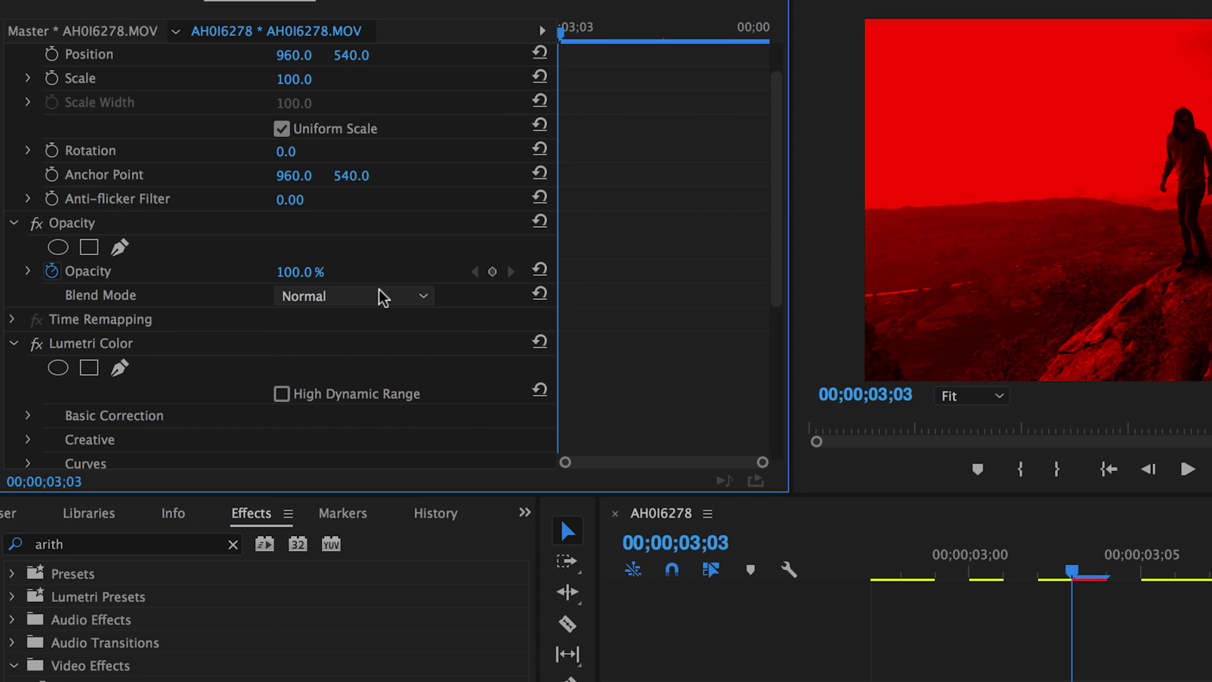
pyautogui.click(353, 296)
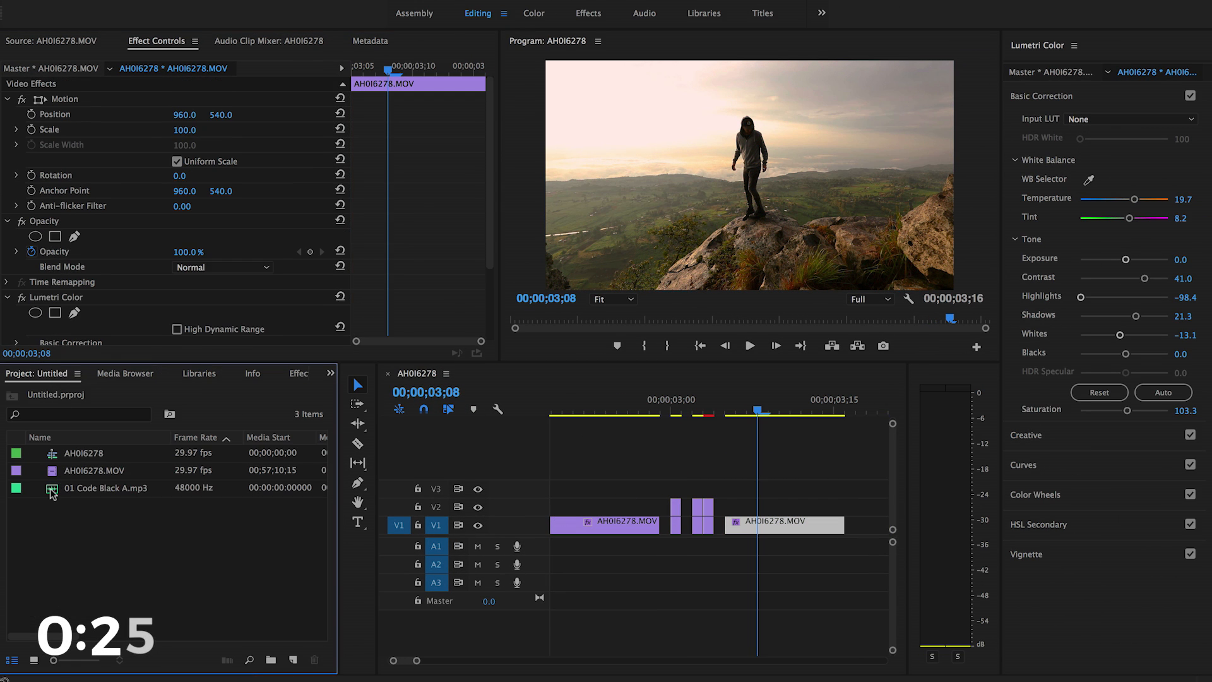
# Place '01 Code Black A.mp3' on track A1 and select it.
pyautogui.doubleClick(101, 488)
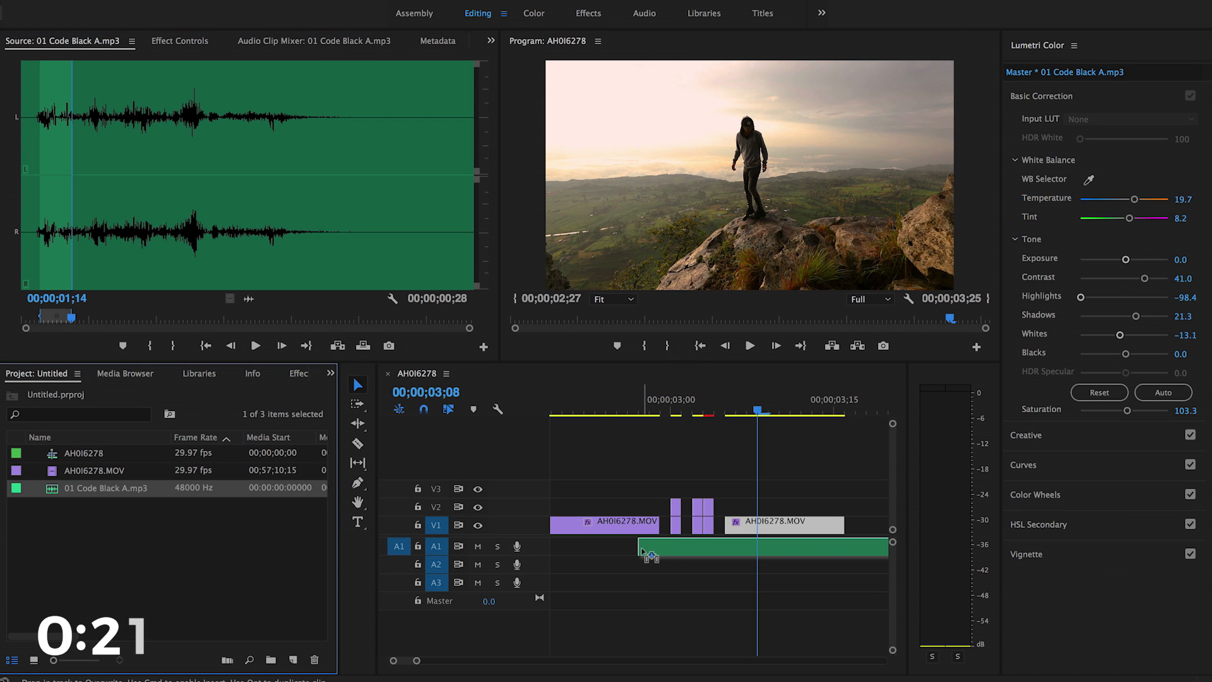
pyautogui.click(766, 546)
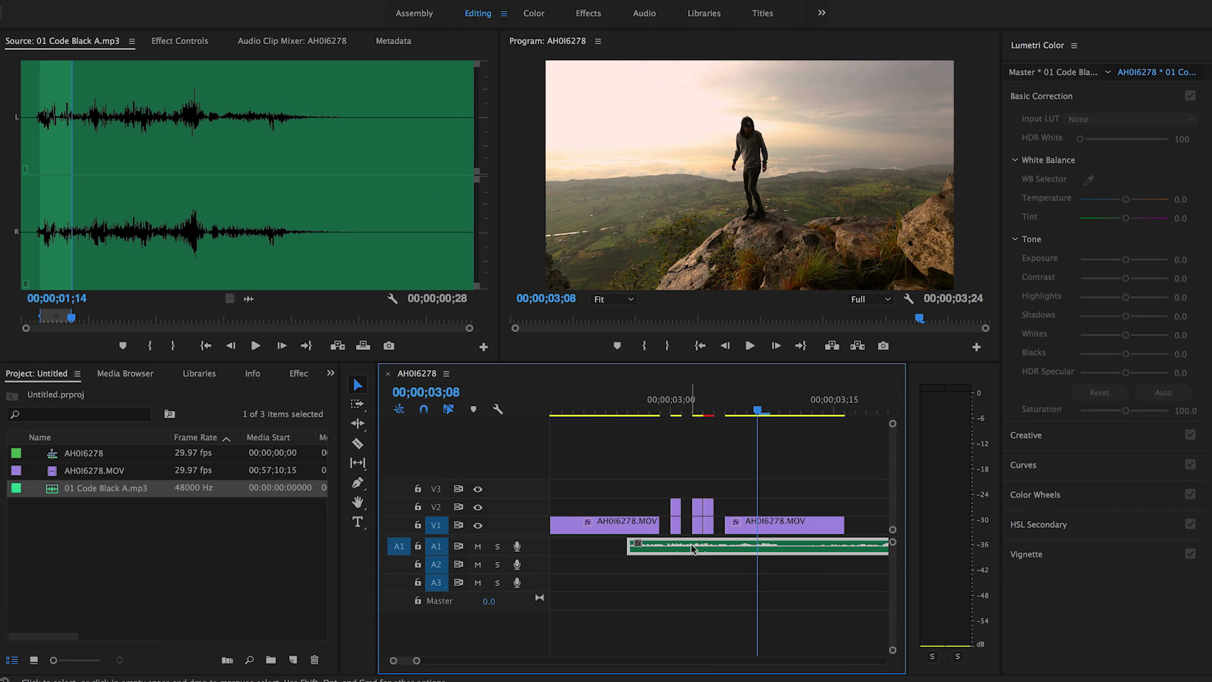